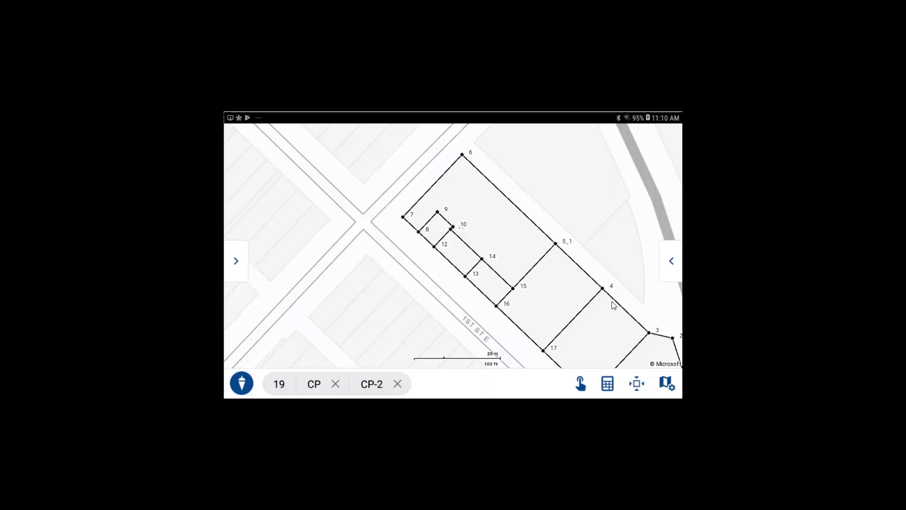
mouse_move(614, 327)
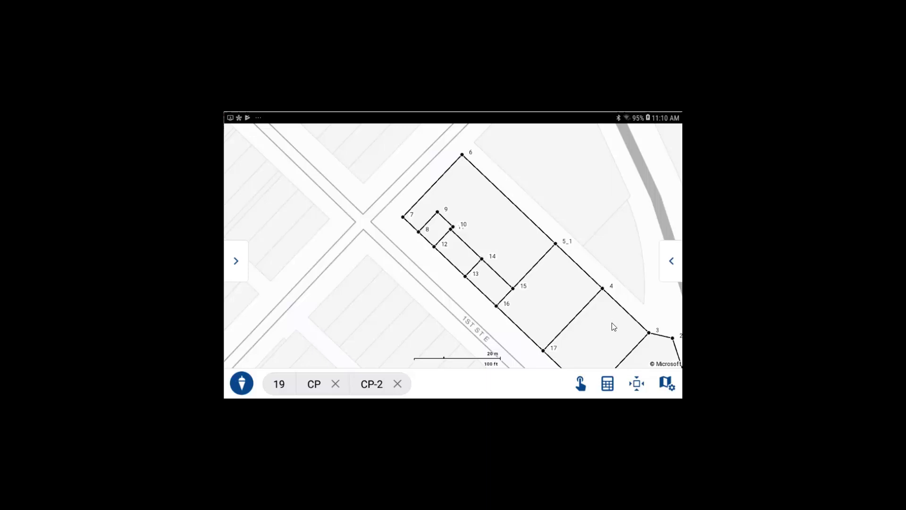
mouse_move(607, 383)
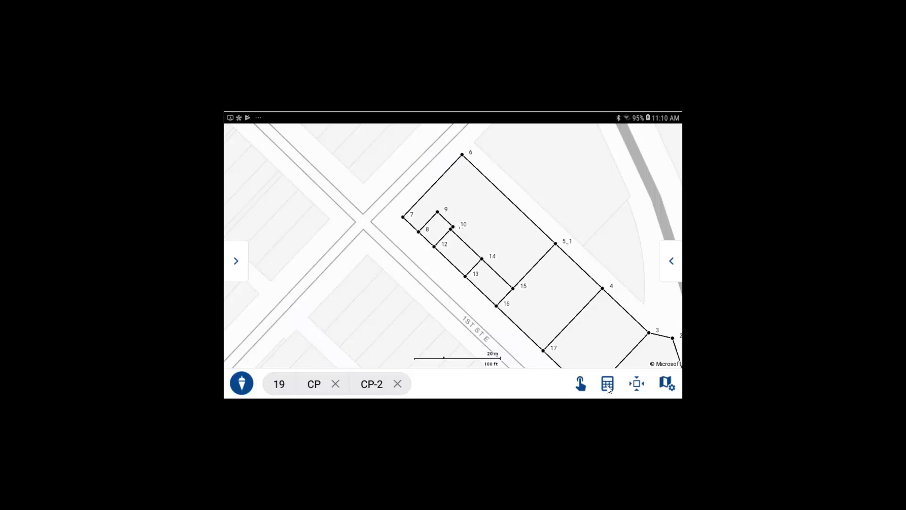
- Show the COGO calculation list (Inverse, Traverse, Line Intersection, Station/Offset) over the parcel map
click(607, 384)
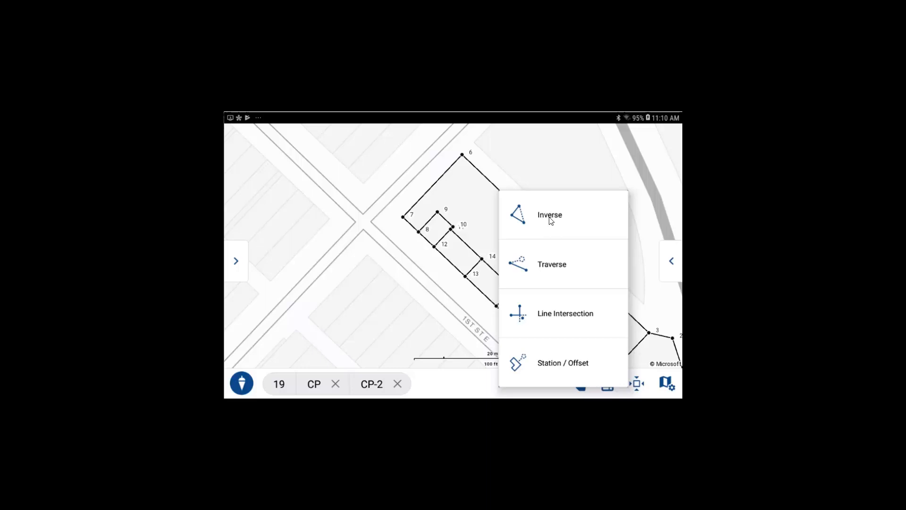
- Start an Inverse calculation and browse the point list to choose point 6 as start
click(548, 214)
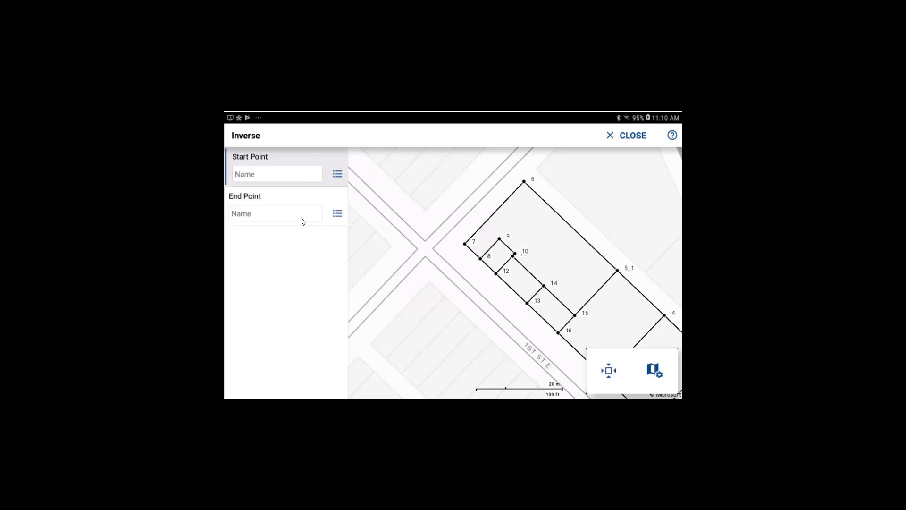
mouse_move(528, 186)
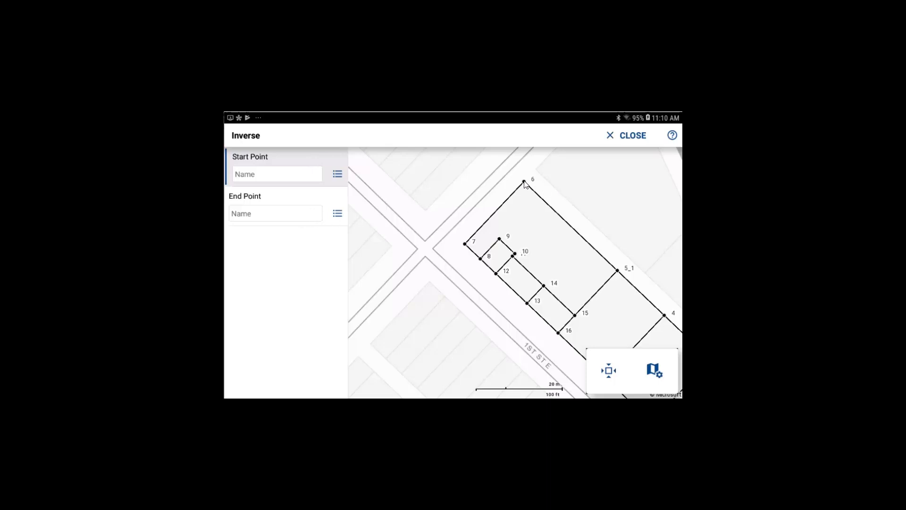
mouse_move(338, 173)
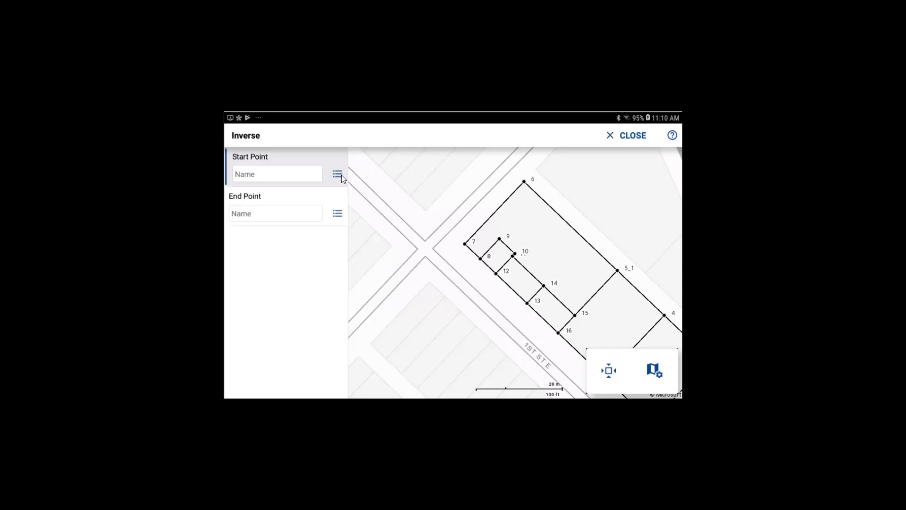
click(337, 174)
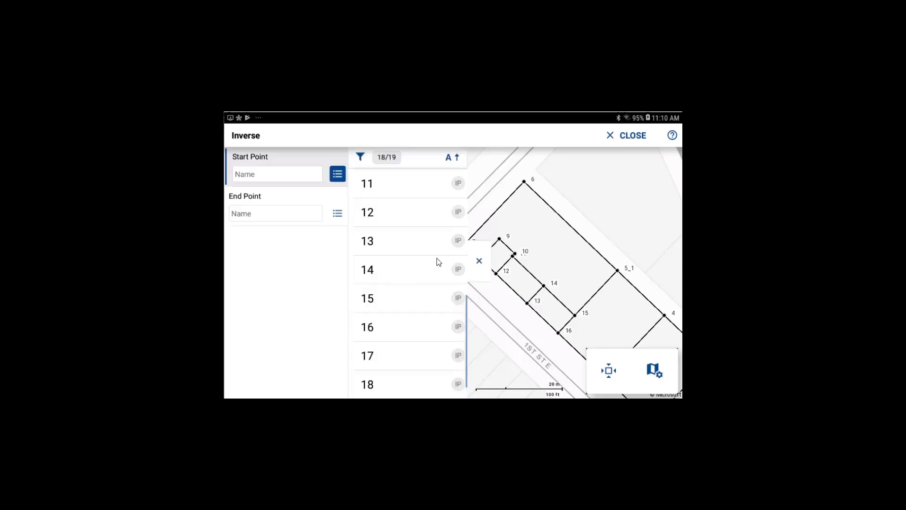
scroll(up, 3)
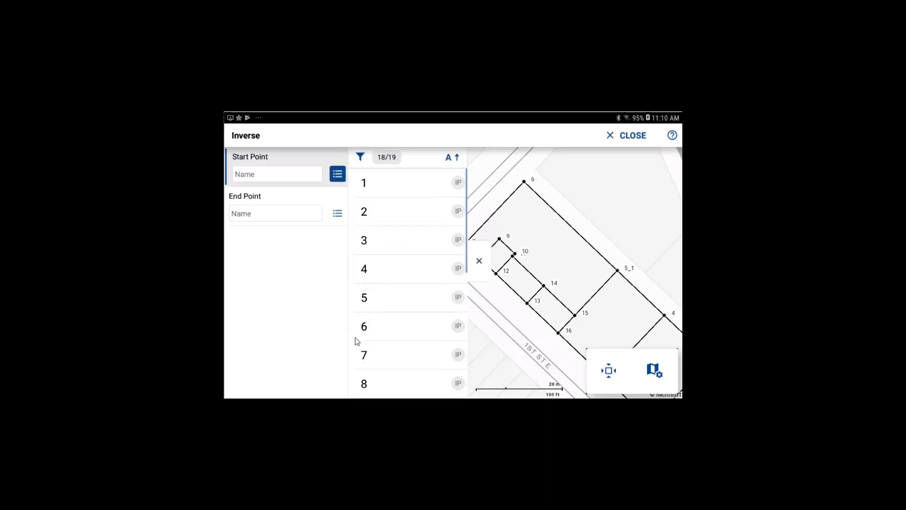
mouse_move(283, 221)
text(7)
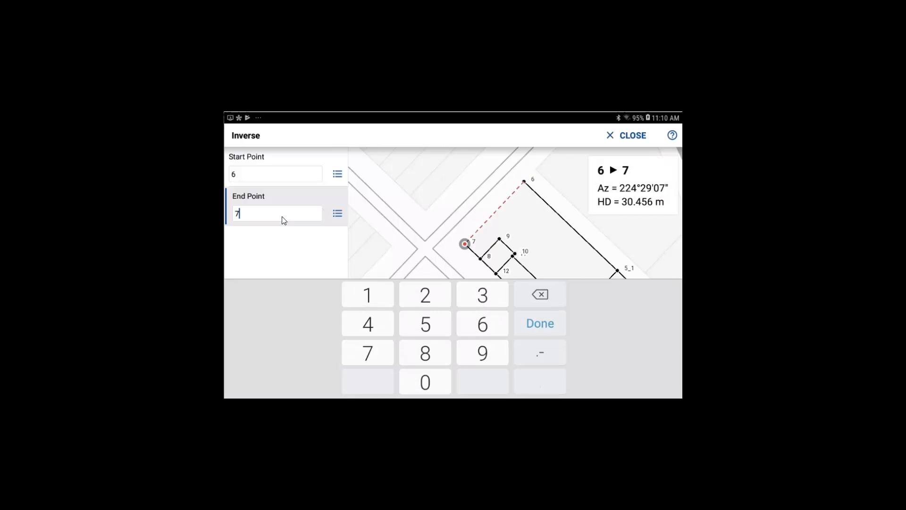
- Finish the 6-to-7 leg (224°29'07", 30.456 m) and carry point 7 forward as start
click(538, 323)
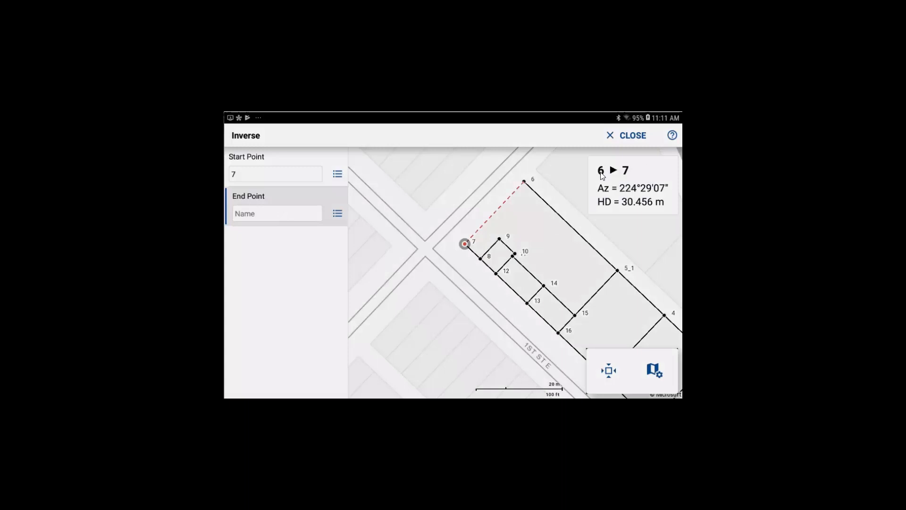
mouse_move(627, 184)
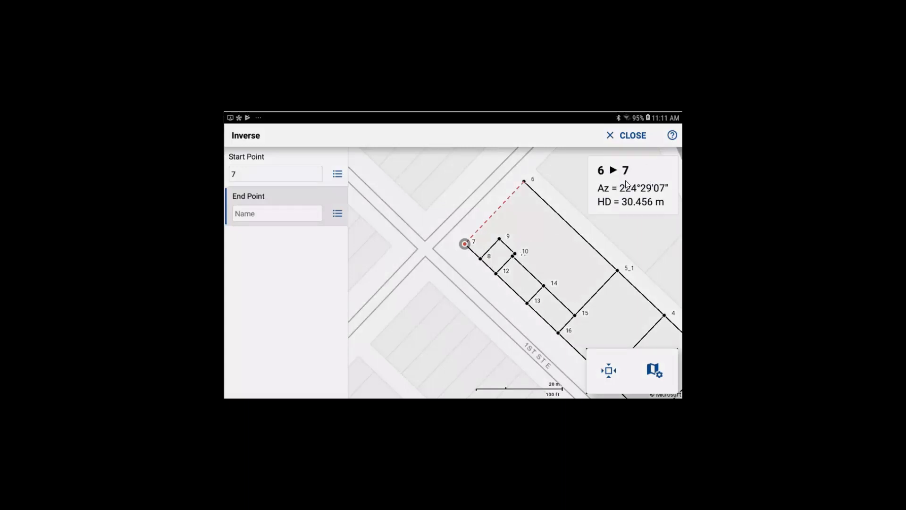
mouse_move(633, 207)
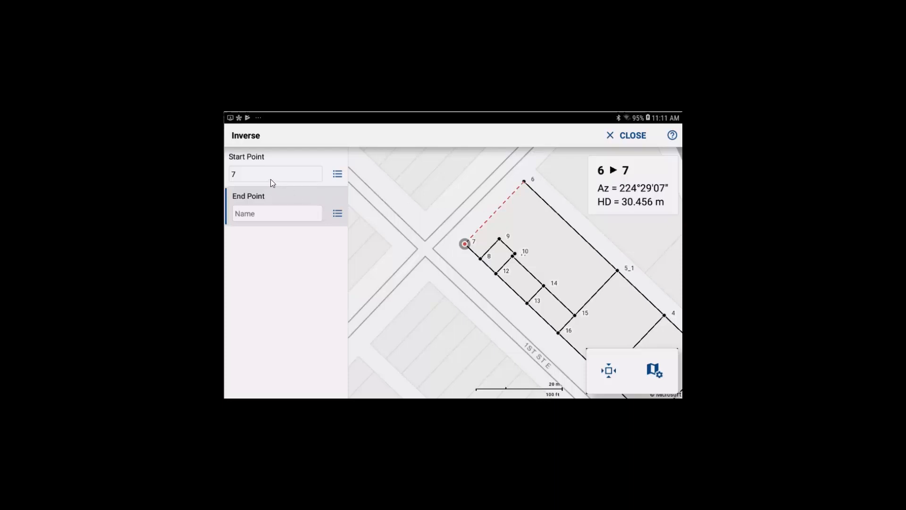
mouse_move(245, 181)
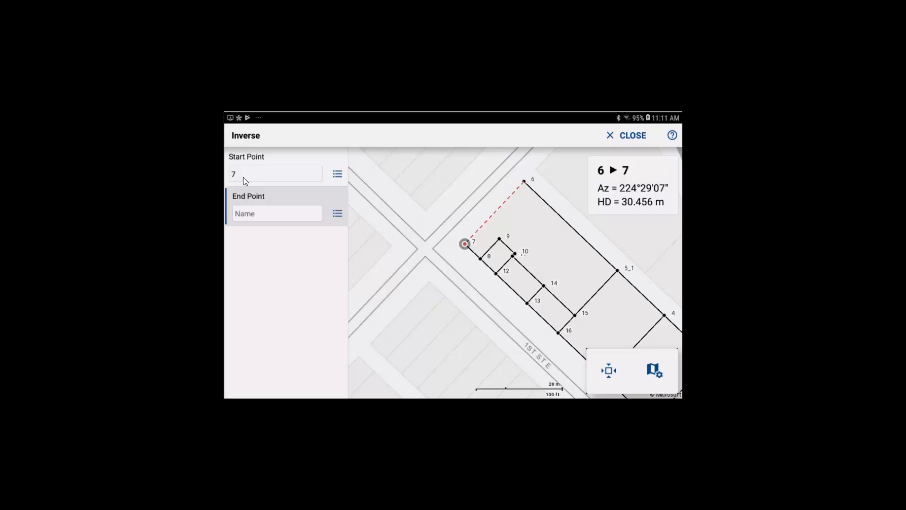
mouse_move(267, 219)
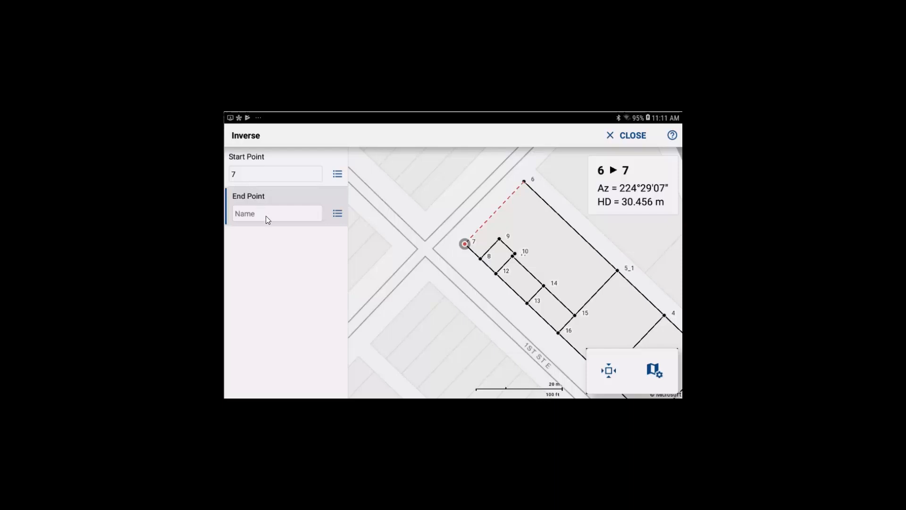
mouse_move(529, 306)
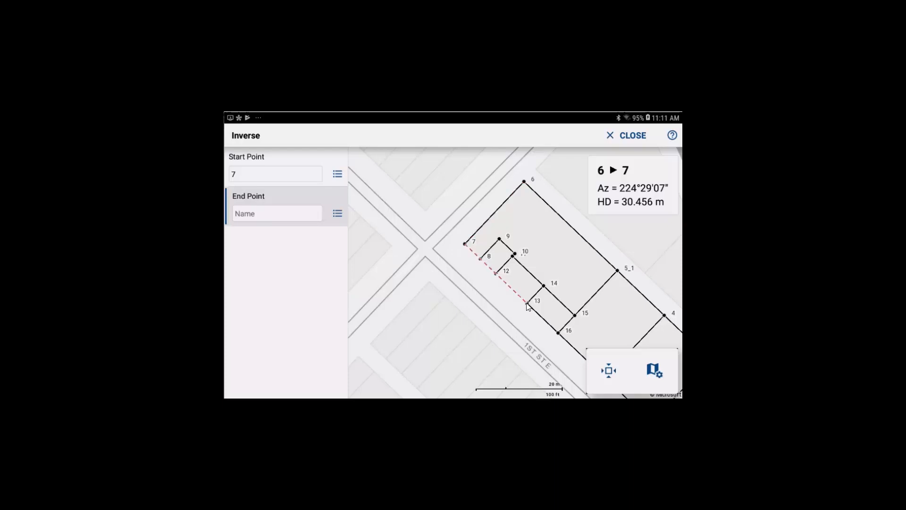
- Inverse from 7 to point 13 (134°27'35", 30.444 m), then close back to the parcel map
click(526, 303)
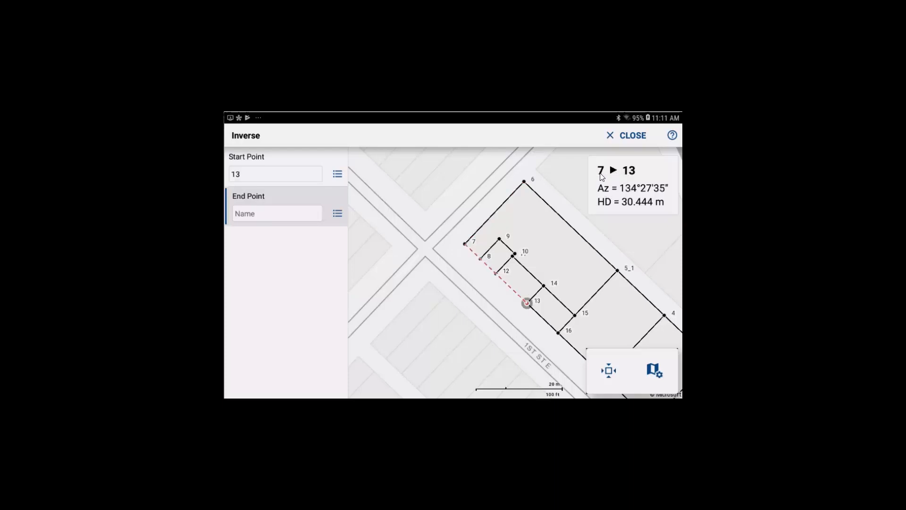
mouse_move(626, 179)
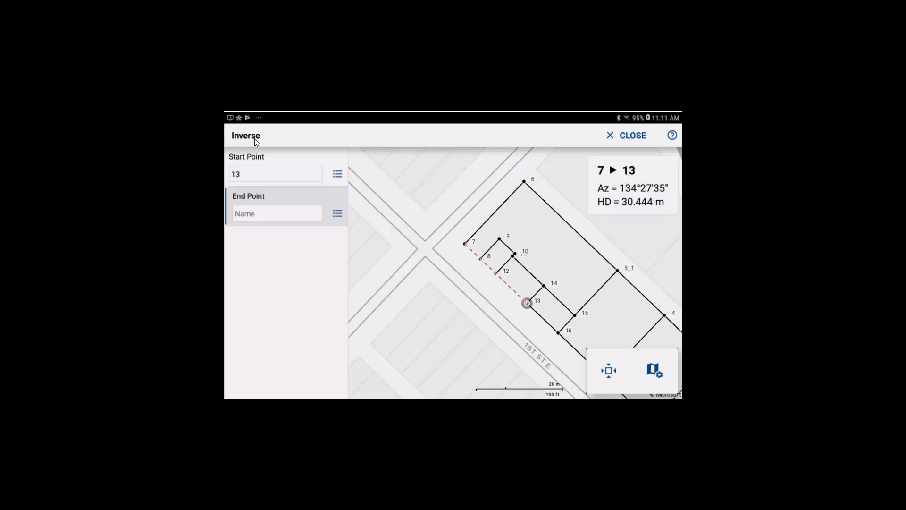
mouse_move(631, 142)
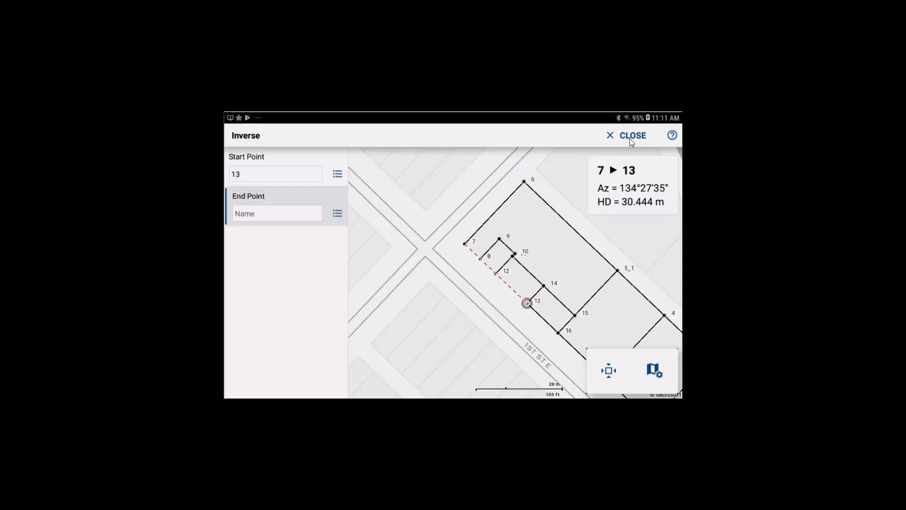
click(633, 135)
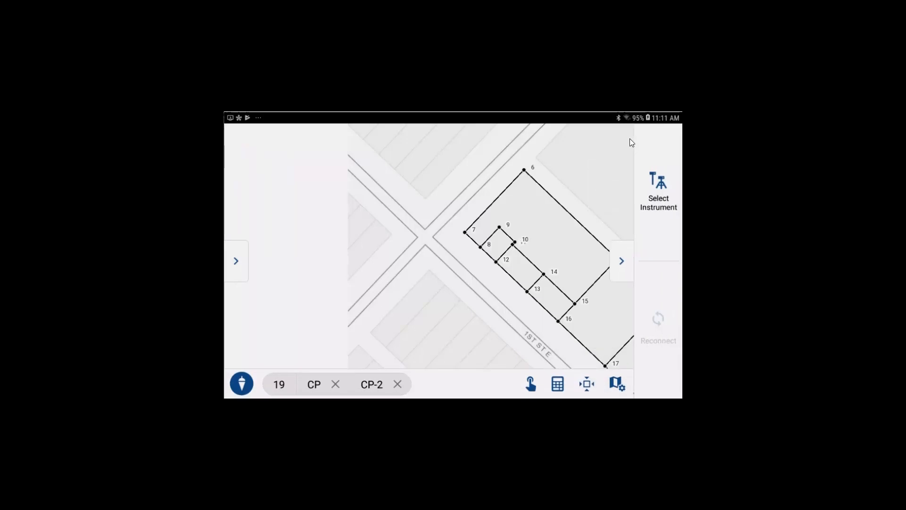